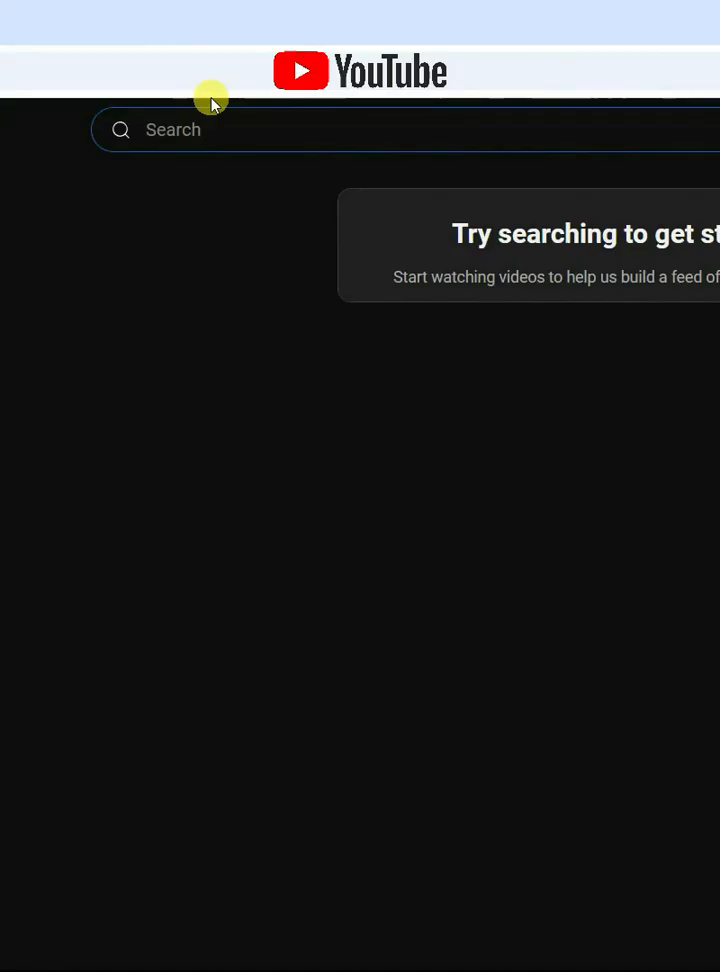
Search YouTube for 'big smile editing' and open the Big Smile Editing channel
{"action": "type", "text": "big smile e"}
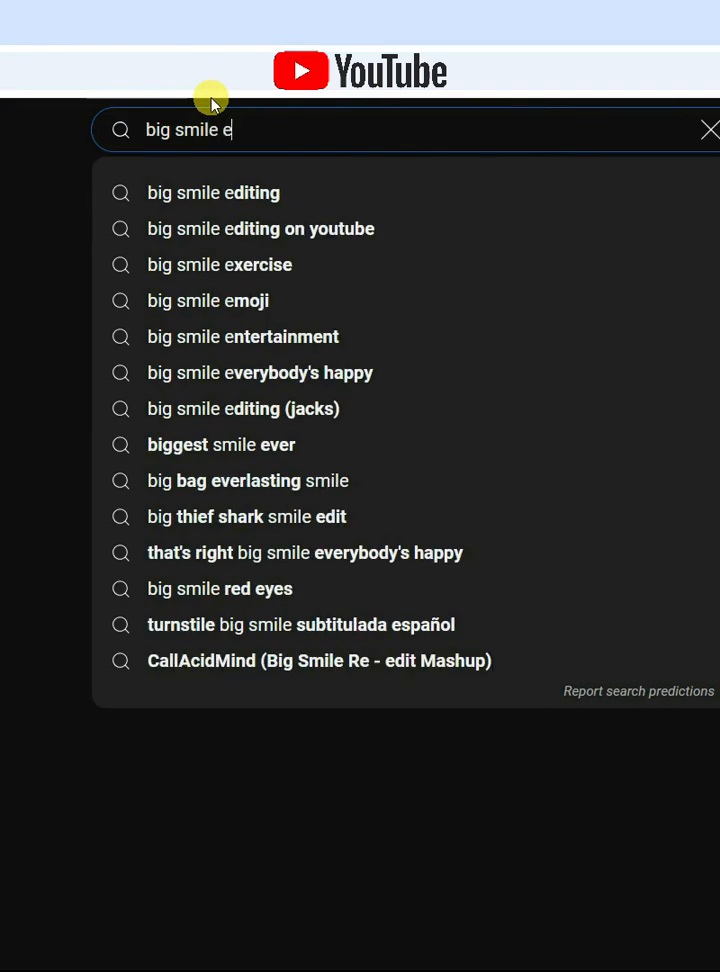
{"action": "left_click", "coordinate": [212, 192]}
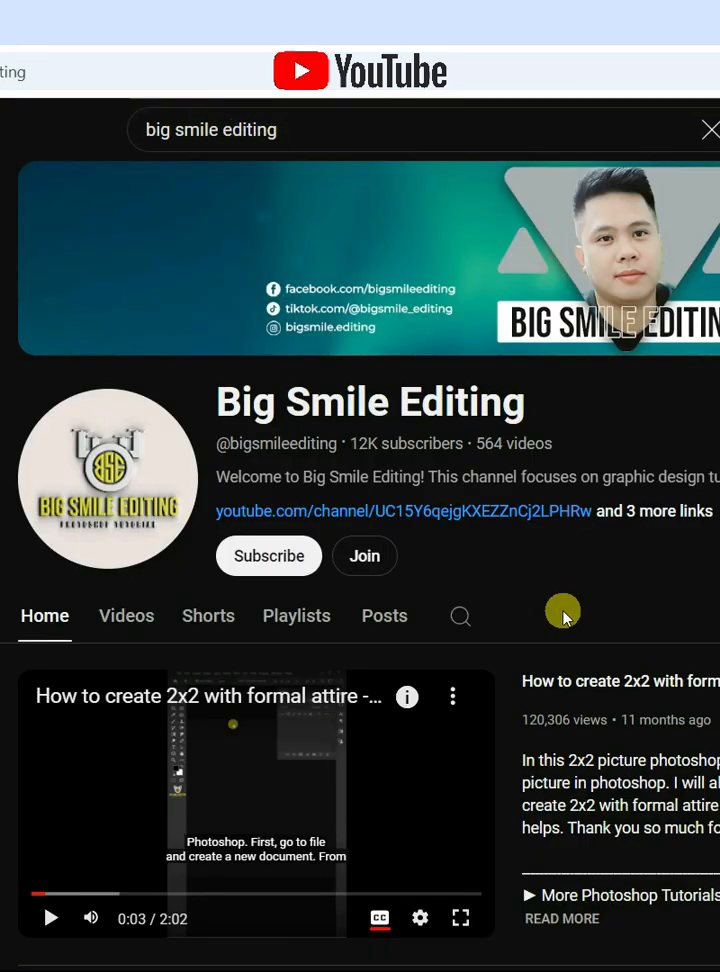
{"action": "left_click", "coordinate": [268, 556]}
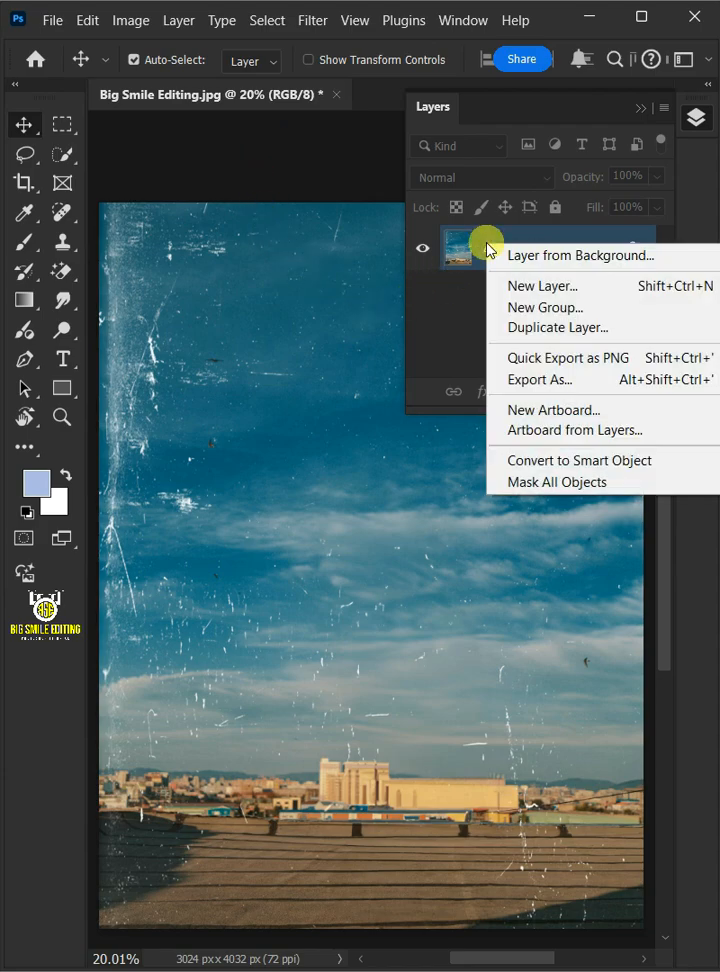
Convert the photo's locked Background into an editable Layer 0
{"action": "left_click", "coordinate": [580, 256]}
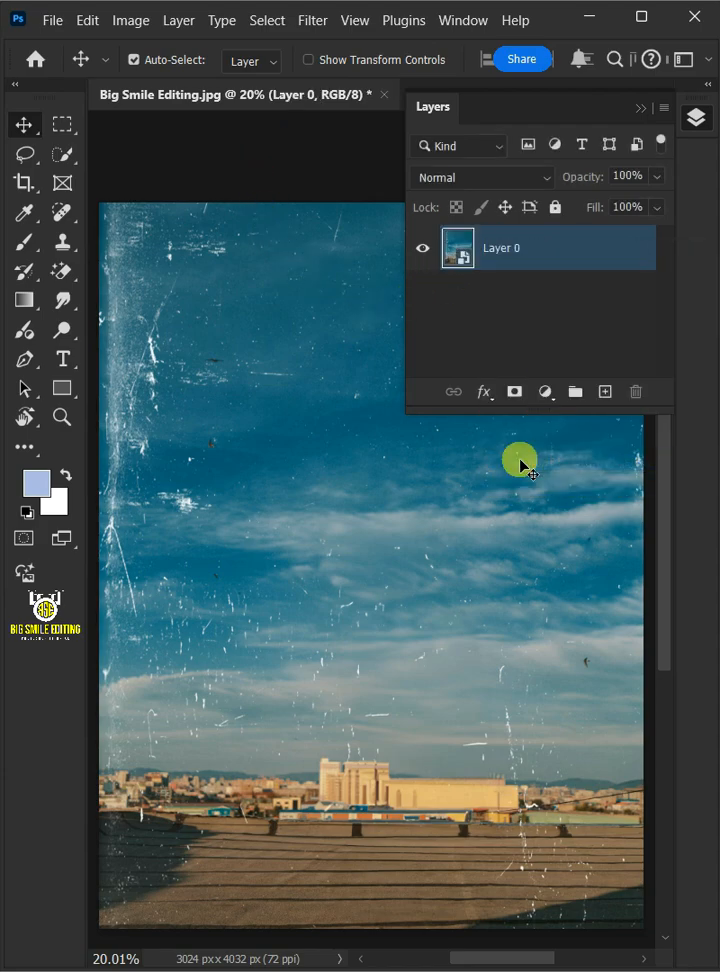
Enable the Photo Restoration neural filter on the photo
{"action": "left_click", "coordinate": [312, 20]}
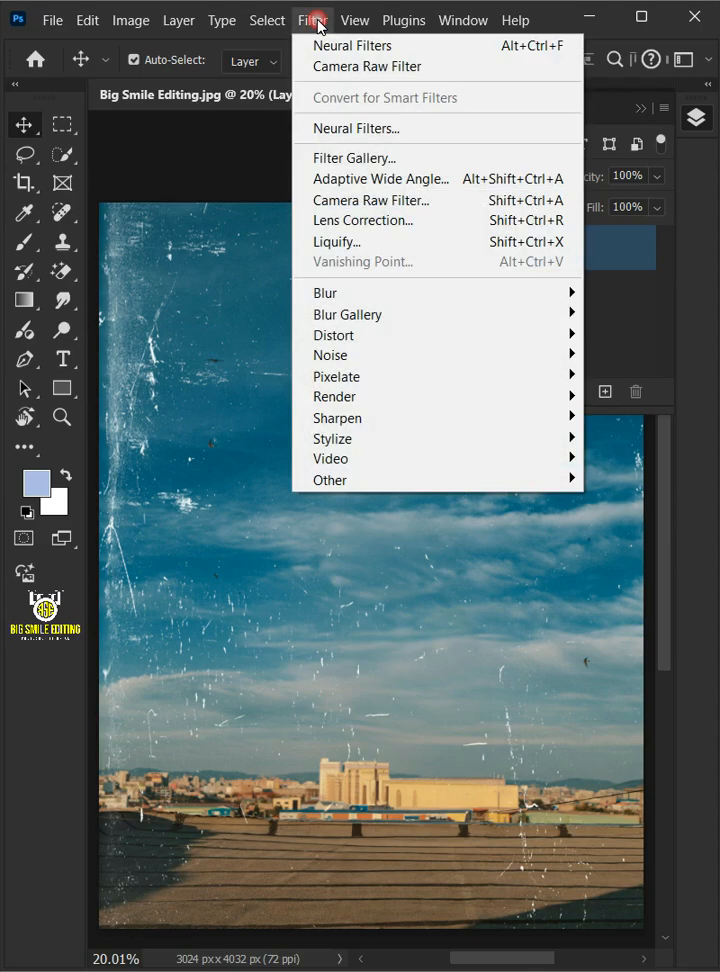
{"action": "left_click", "coordinate": [356, 128]}
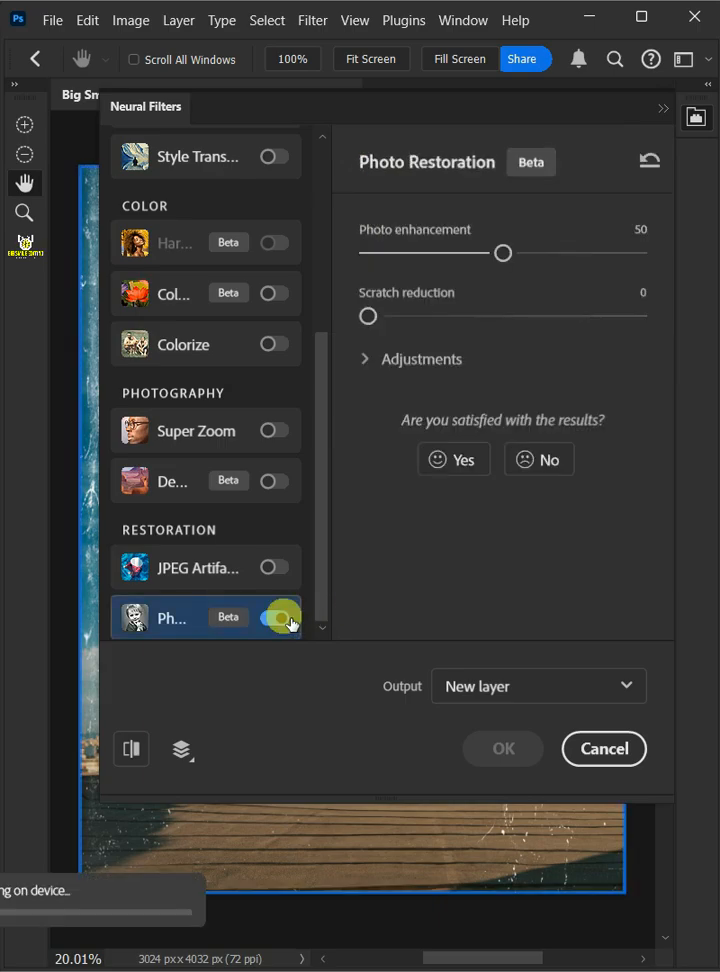
{"action": "left_click", "coordinate": [272, 616]}
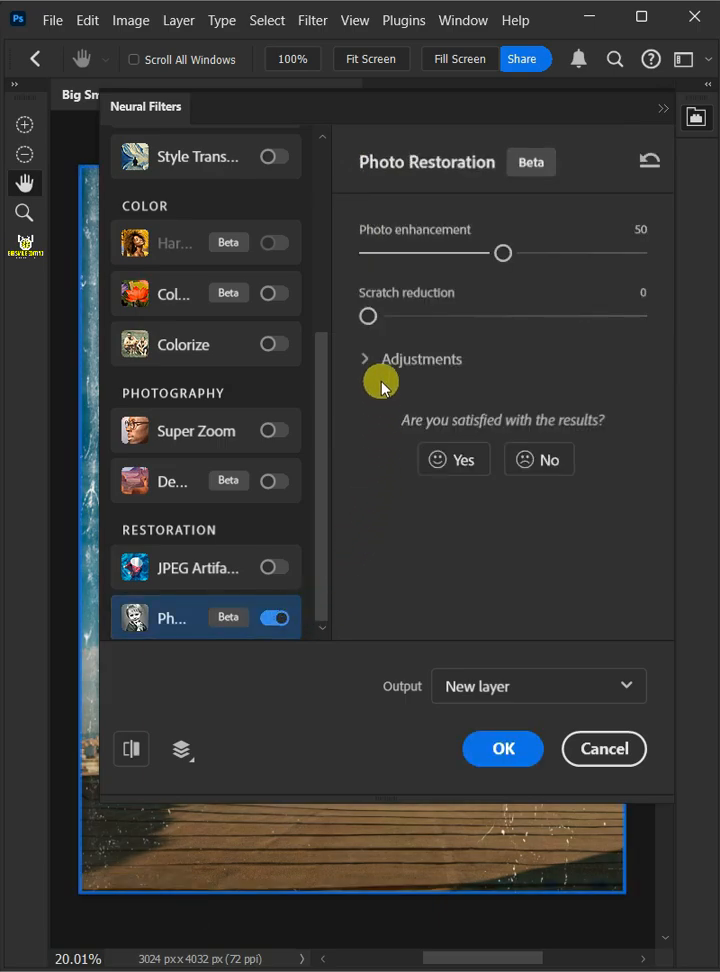
Set Scratch reduction to 100 and Photo enhancement to 0, then apply the restoration
{"action": "left_click_drag", "start_coordinate": [368, 316], "coordinate": [628, 316]}
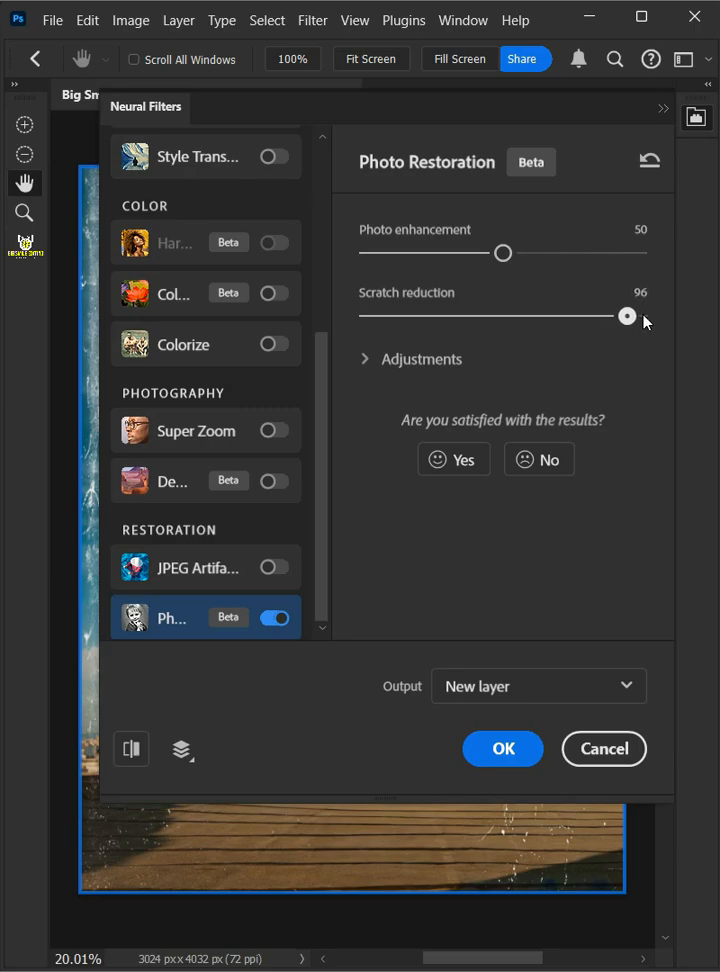
{"action": "left_click_drag", "start_coordinate": [628, 316], "coordinate": [648, 316]}
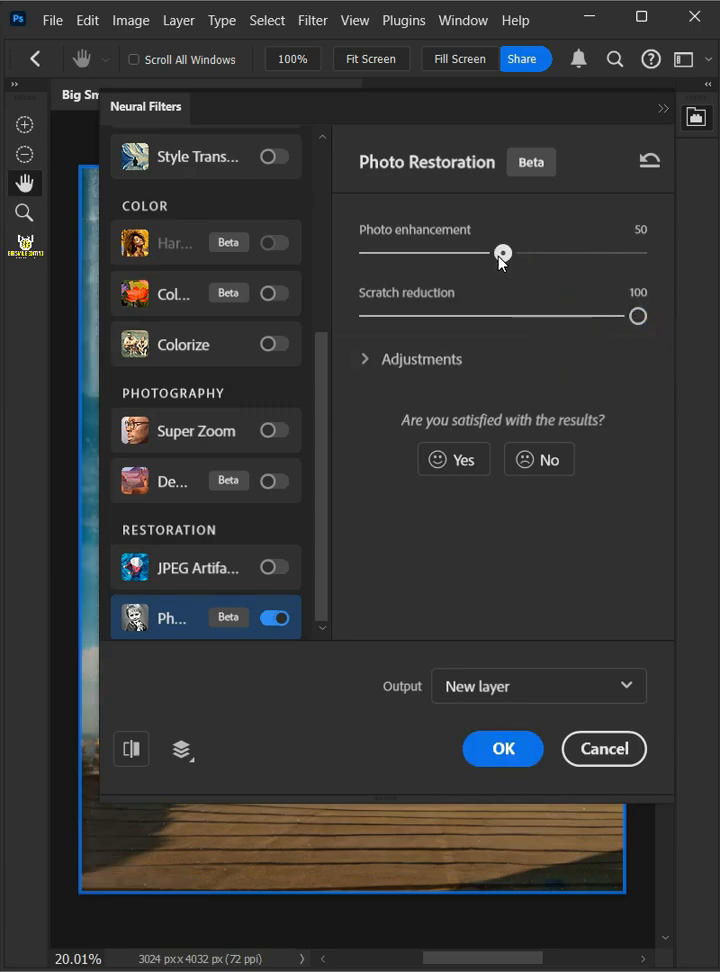
{"action": "left_click_drag", "start_coordinate": [504, 252], "coordinate": [356, 258]}
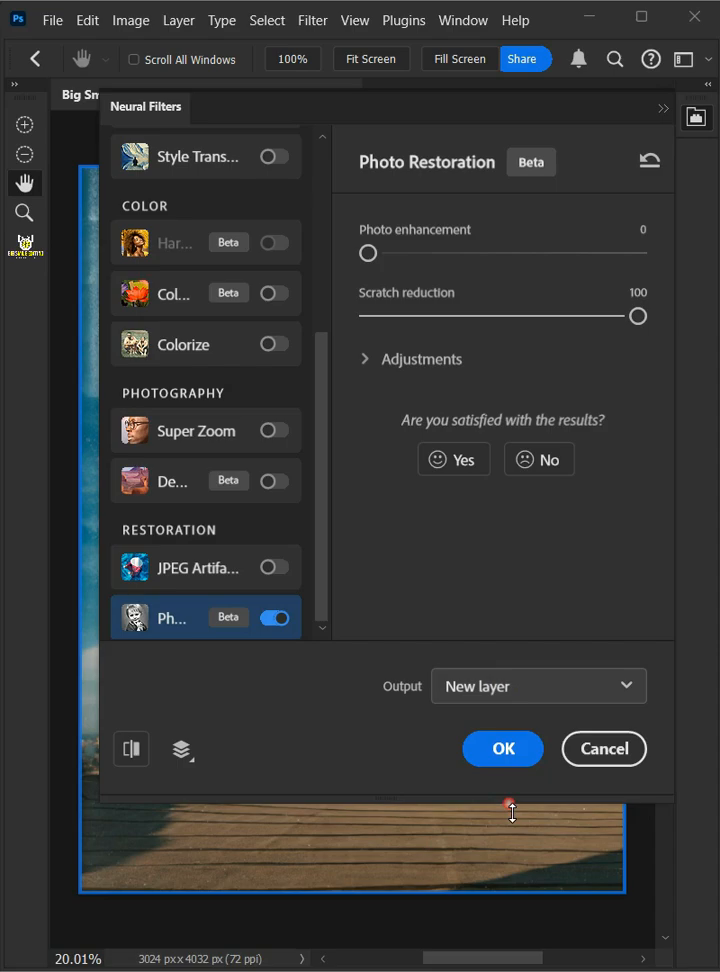
{"action": "left_click", "coordinate": [502, 748]}
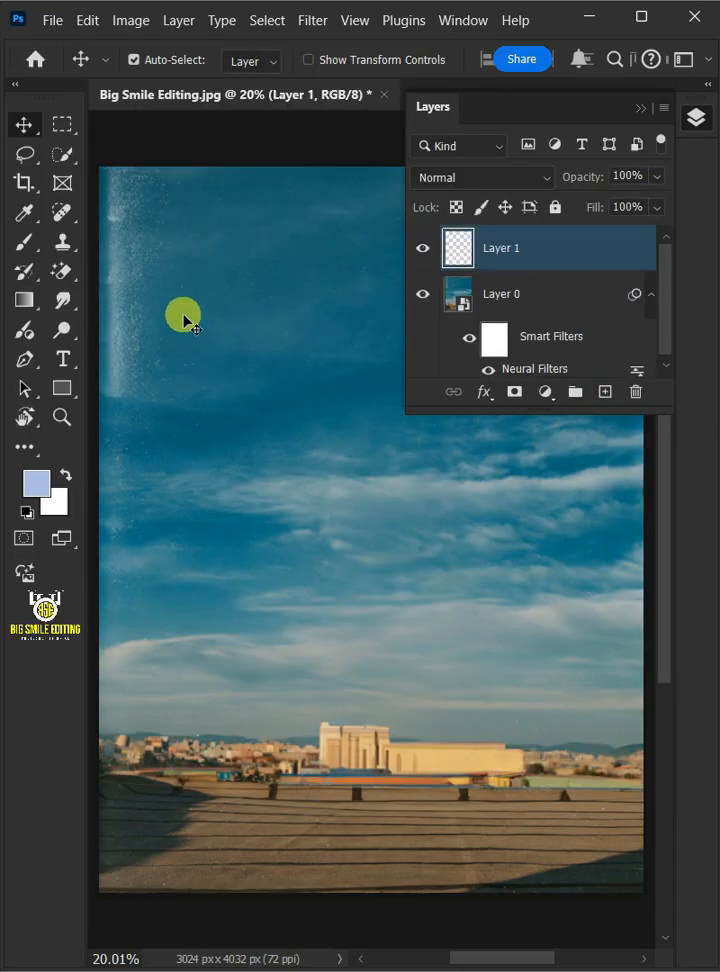
Select the content-aware Spot Healing Brush for the remaining blemishes on Layer 1
{"action": "left_click", "coordinate": [62, 212]}
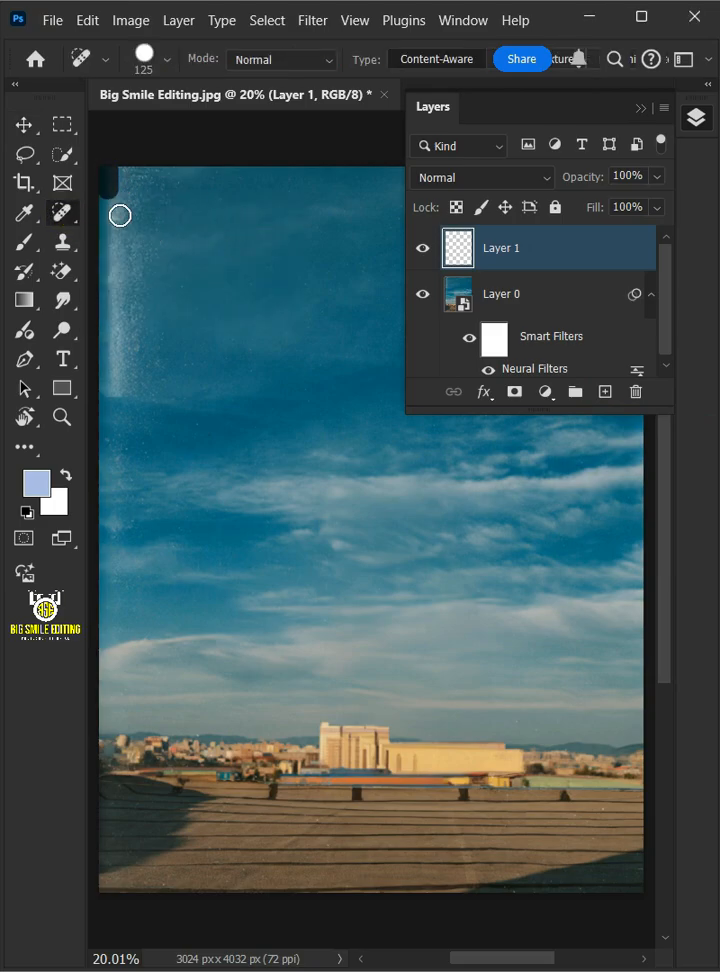